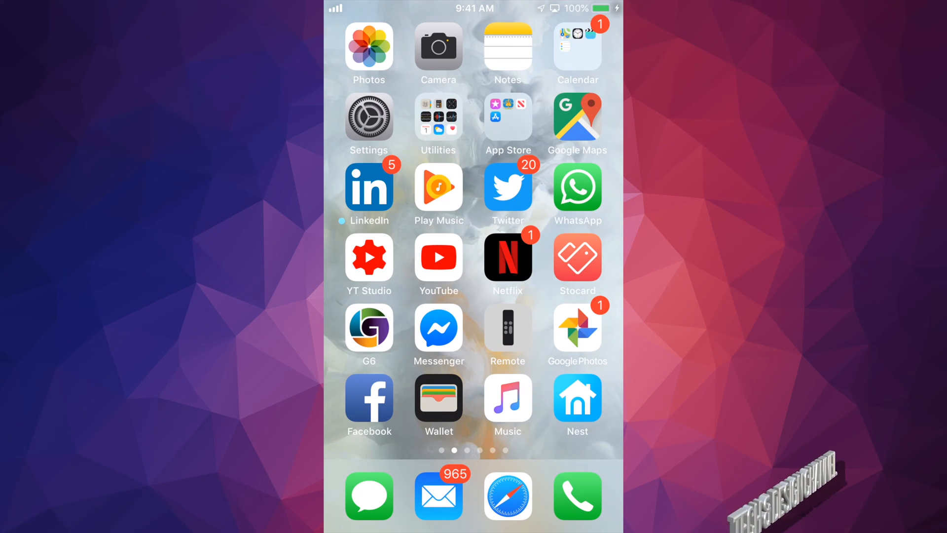
- Launch Settings from the home screen and scroll its list down toward Screen Time
{"action": "left_click", "coordinate": [368, 115]}
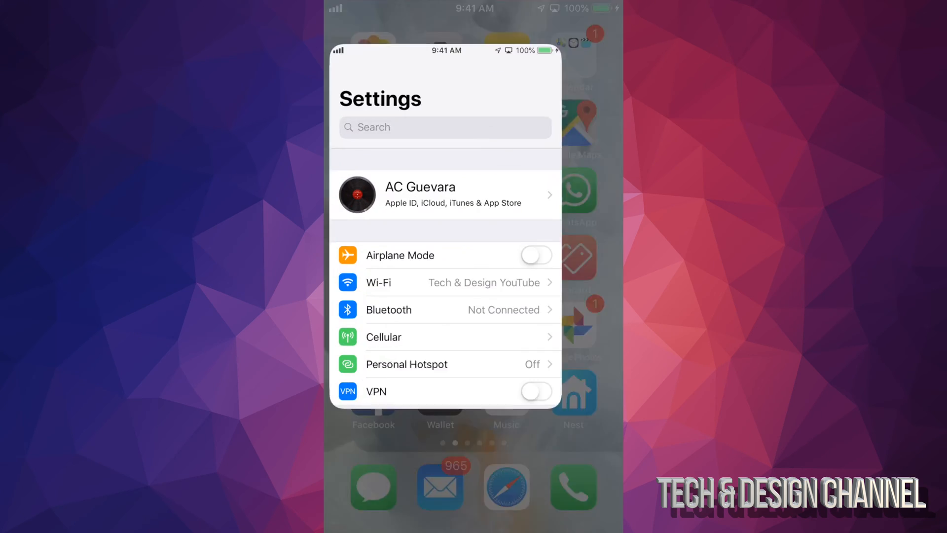
{"action": "scroll", "scroll_direction": "down", "scroll_amount": 3}
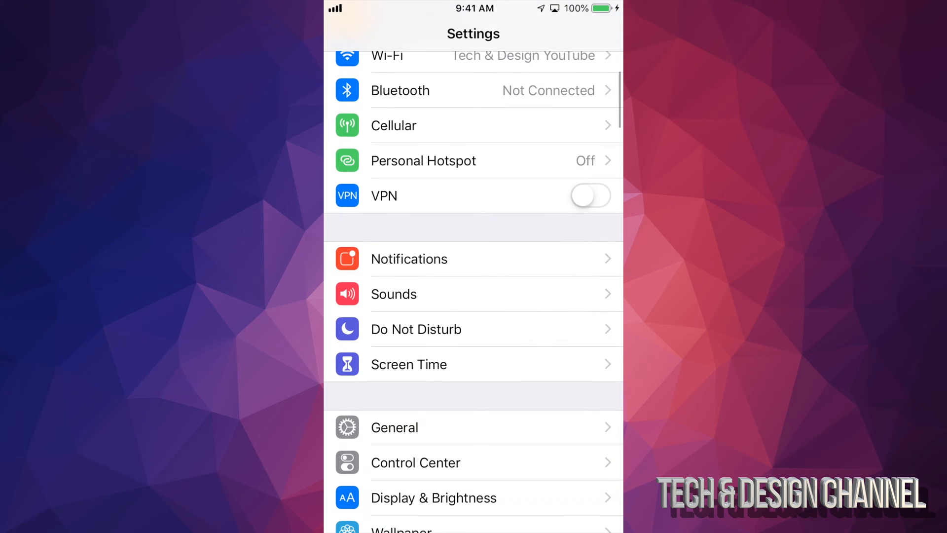
{"action": "scroll", "scroll_direction": "down", "scroll_amount": 3}
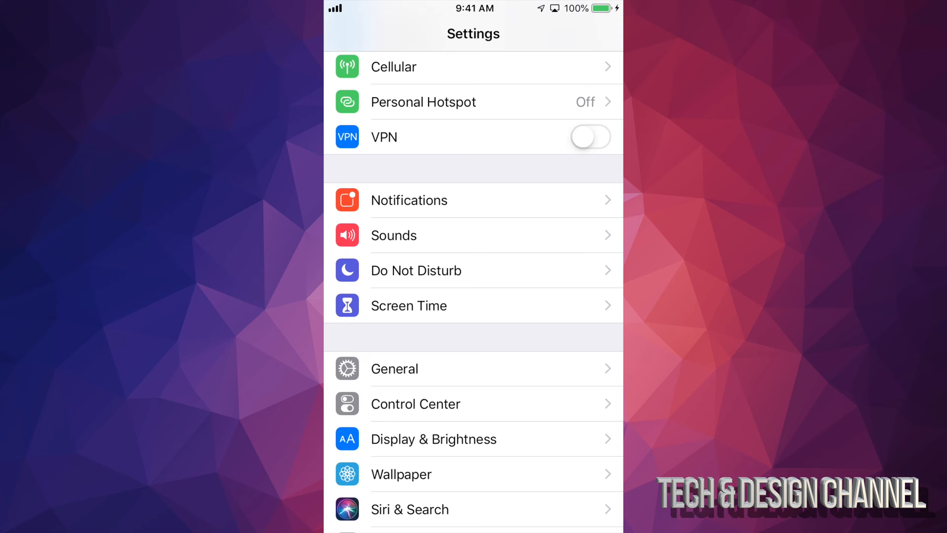
- Begin turning on Screen Time and continue past its overview to the ownership question
{"action": "left_click", "coordinate": [408, 305]}
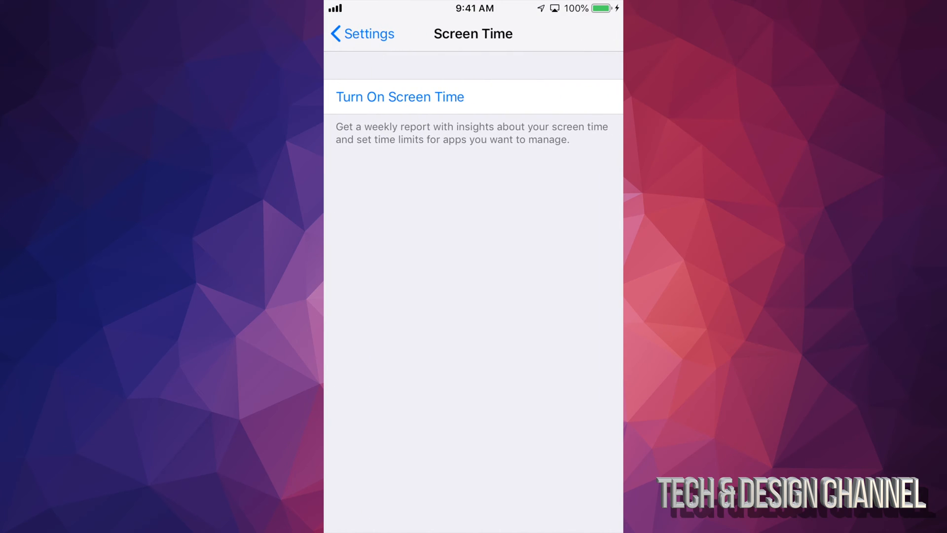
{"action": "left_click", "coordinate": [400, 97]}
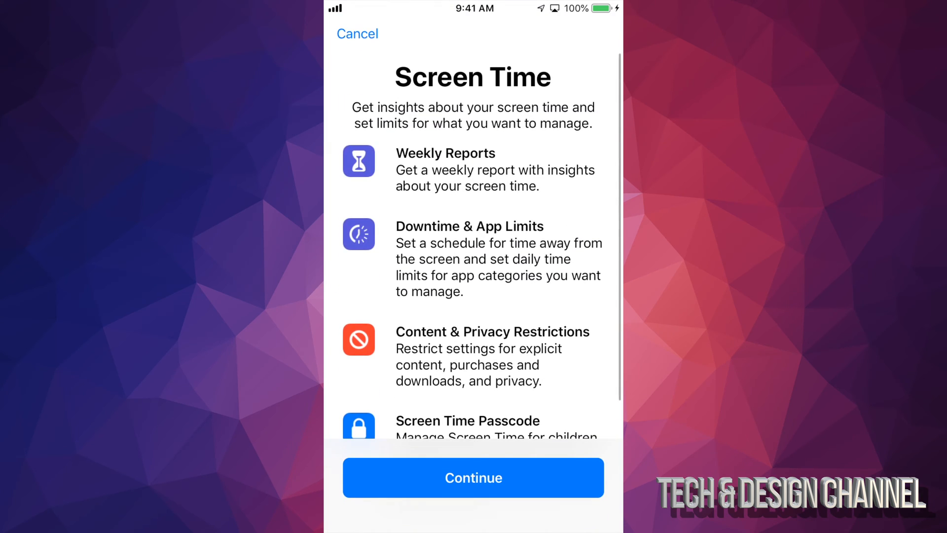
{"action": "scroll", "scroll_direction": "down", "scroll_amount": 3}
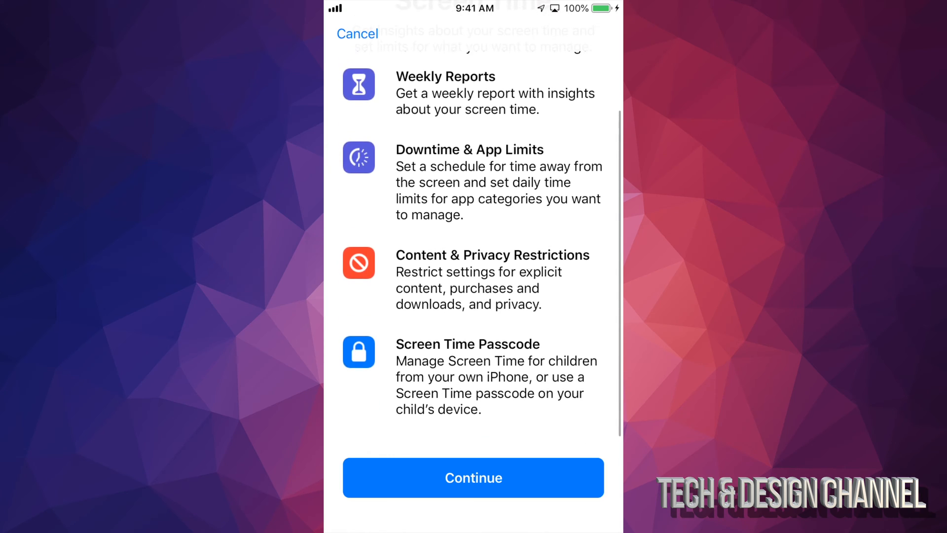
{"action": "left_click", "coordinate": [472, 478]}
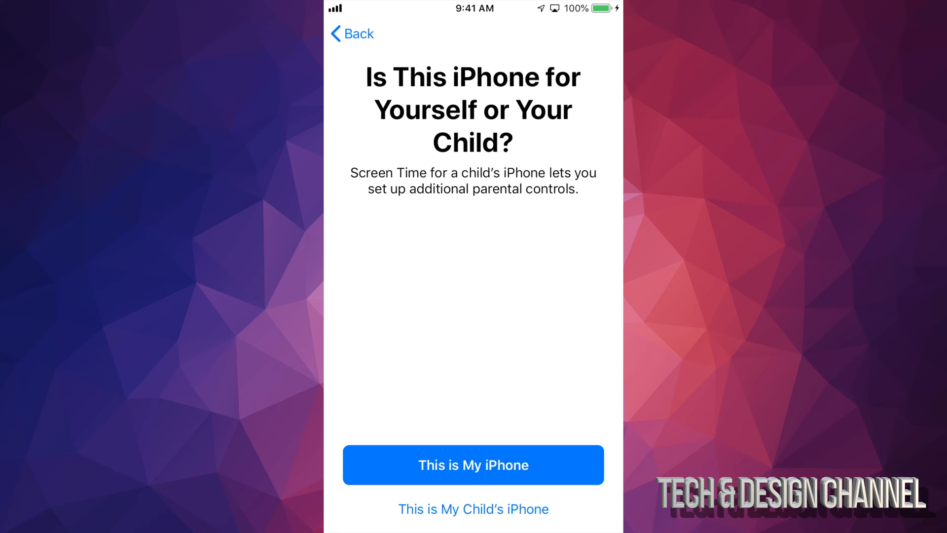
{"action": "left_click", "coordinate": [473, 464]}
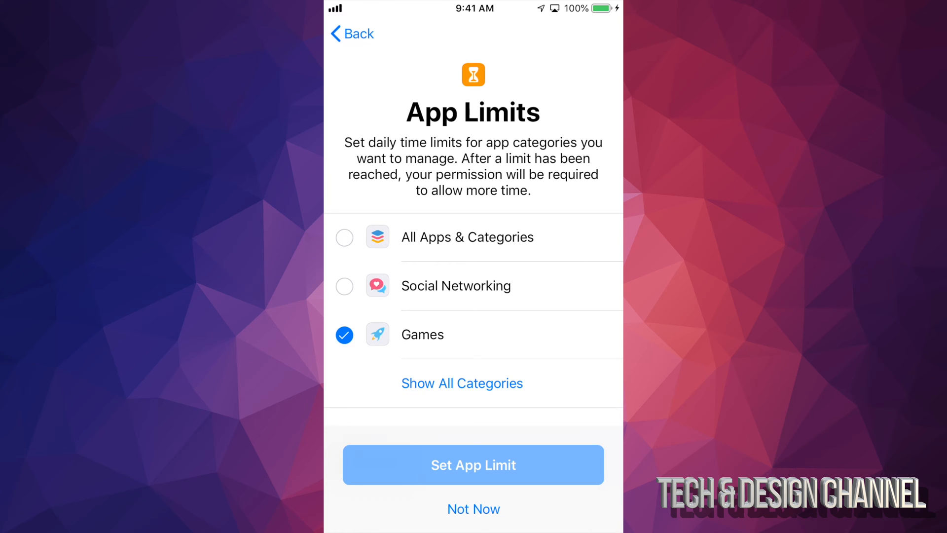
- Limit only the Games category to 1 hr 1 min per day and apply the app limit
{"action": "left_click", "coordinate": [344, 236]}
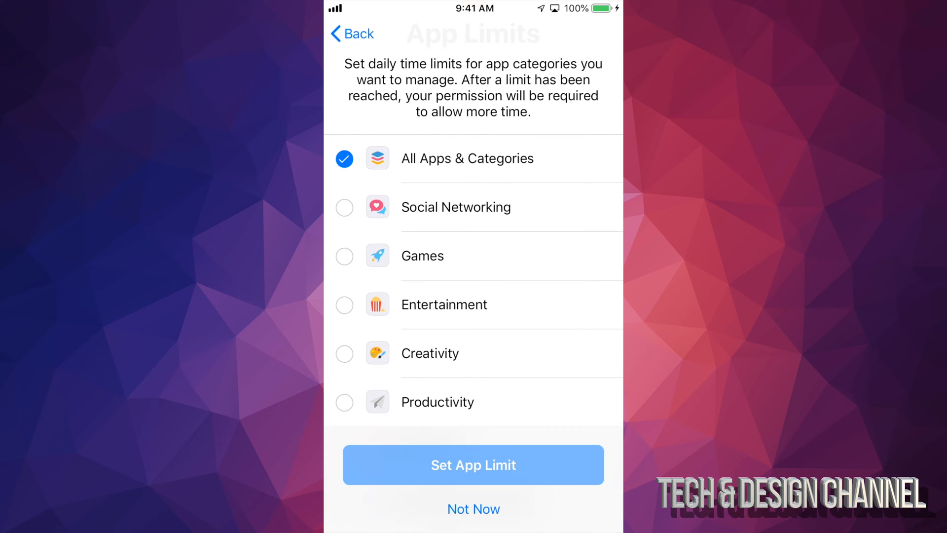
{"action": "left_click", "coordinate": [345, 255]}
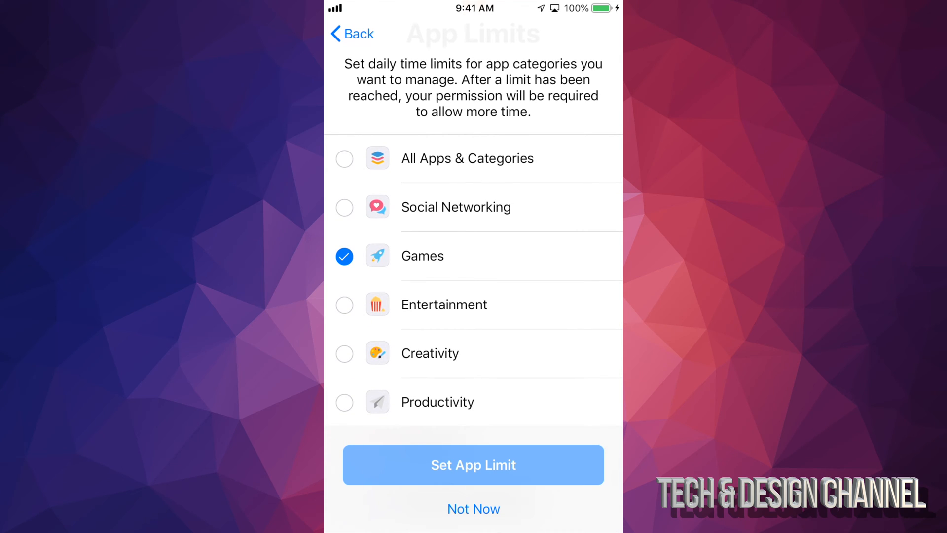
{"action": "scroll", "scroll_direction": "down", "scroll_amount": 3}
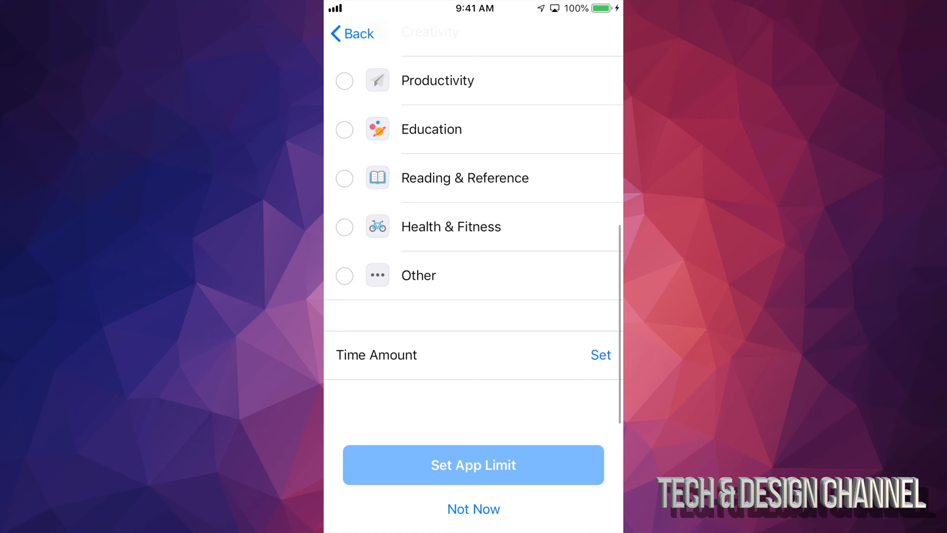
{"action": "scroll", "scroll_direction": "down", "scroll_amount": 3}
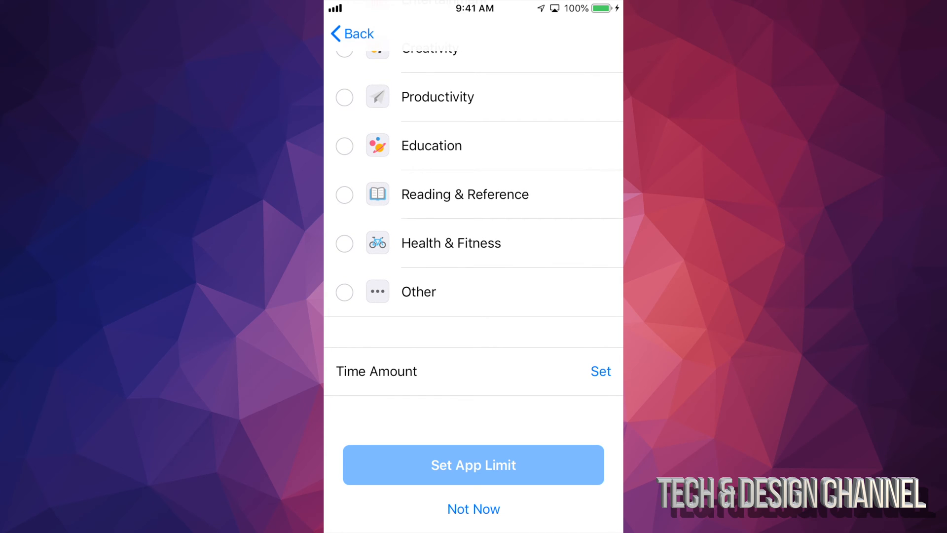
{"action": "left_click", "coordinate": [601, 370]}
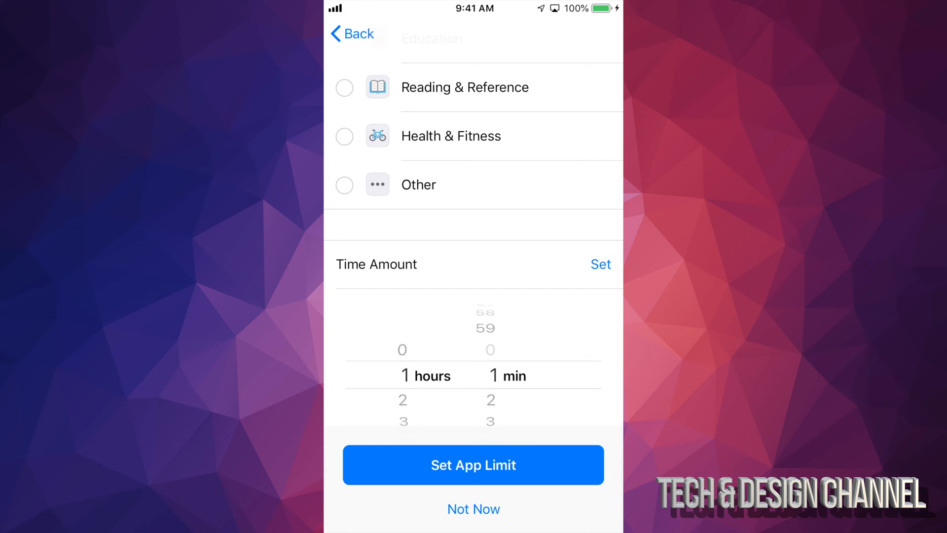
{"action": "left_click", "coordinate": [601, 264]}
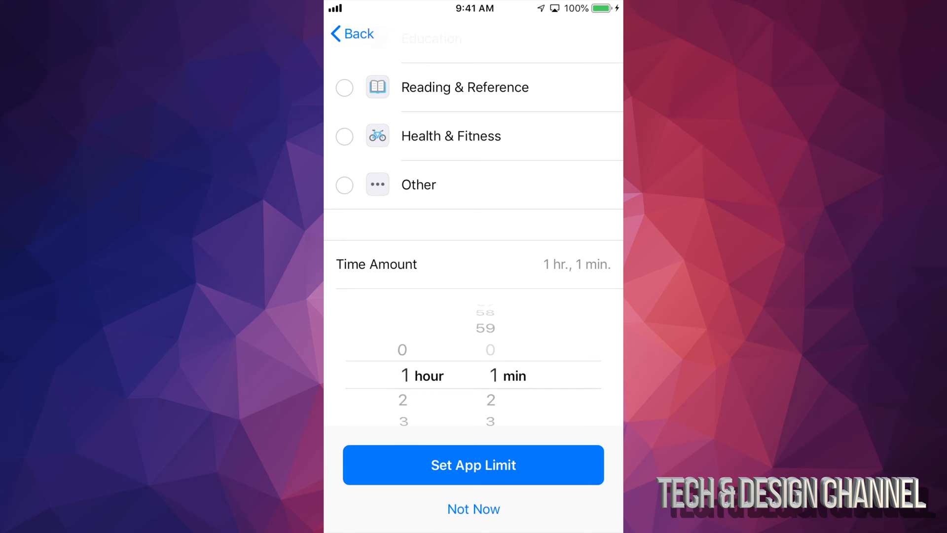
{"action": "left_click", "coordinate": [472, 464]}
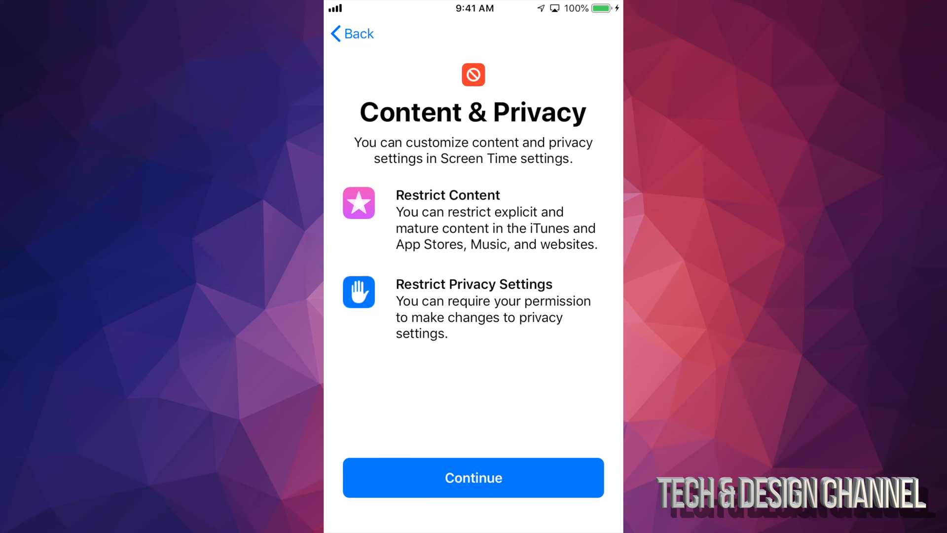
- Finish Screen Time setup and go into Content & Privacy Restrictions, currently switched off
{"action": "left_click", "coordinate": [473, 477]}
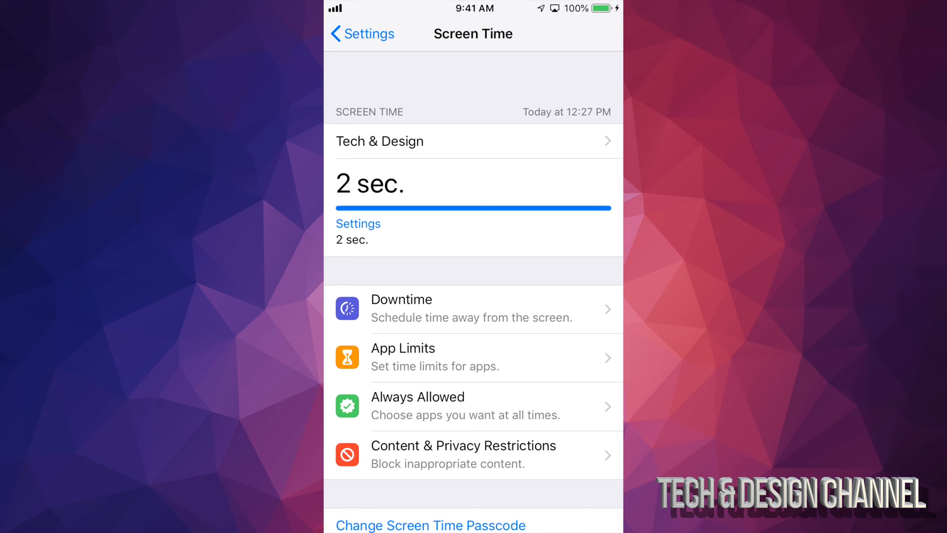
{"action": "scroll", "scroll_direction": "down", "scroll_amount": 3}
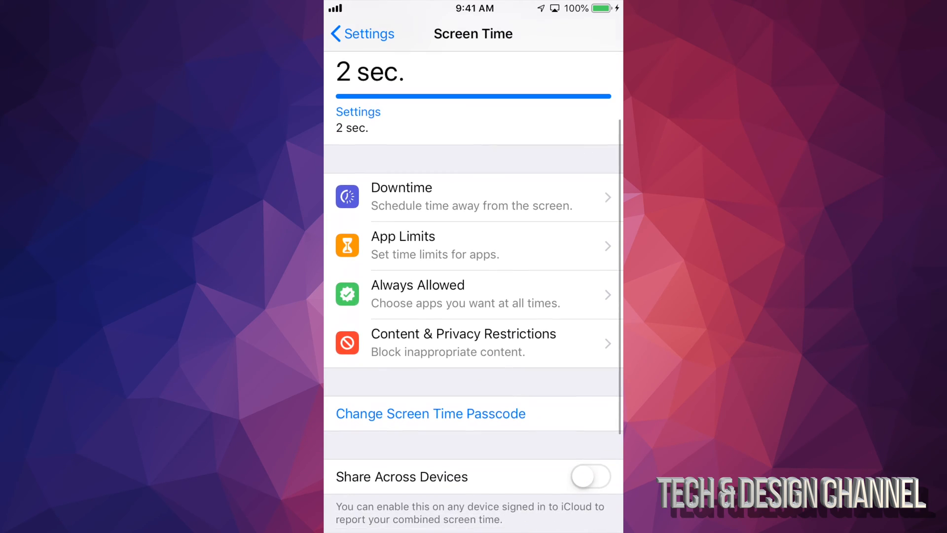
{"action": "scroll", "scroll_direction": "down", "scroll_amount": 3}
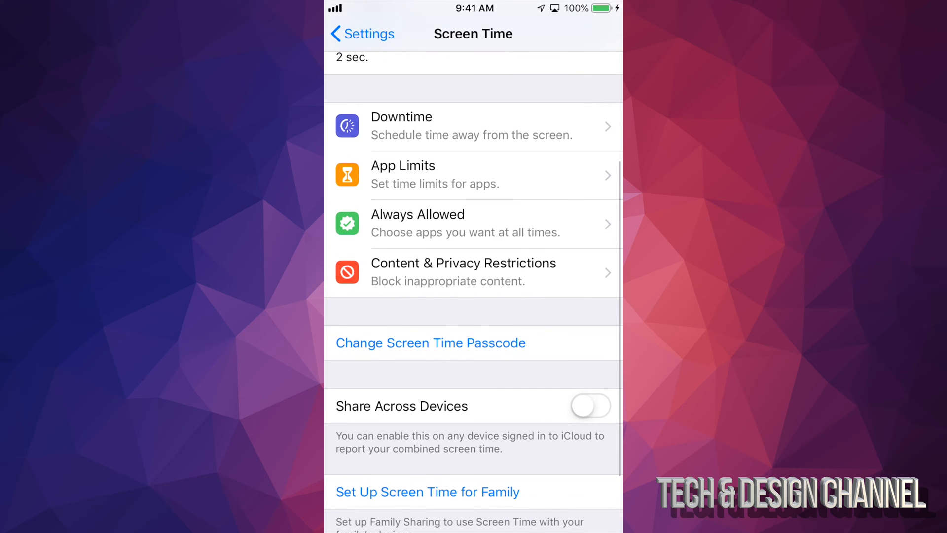
{"action": "left_click", "coordinate": [429, 342]}
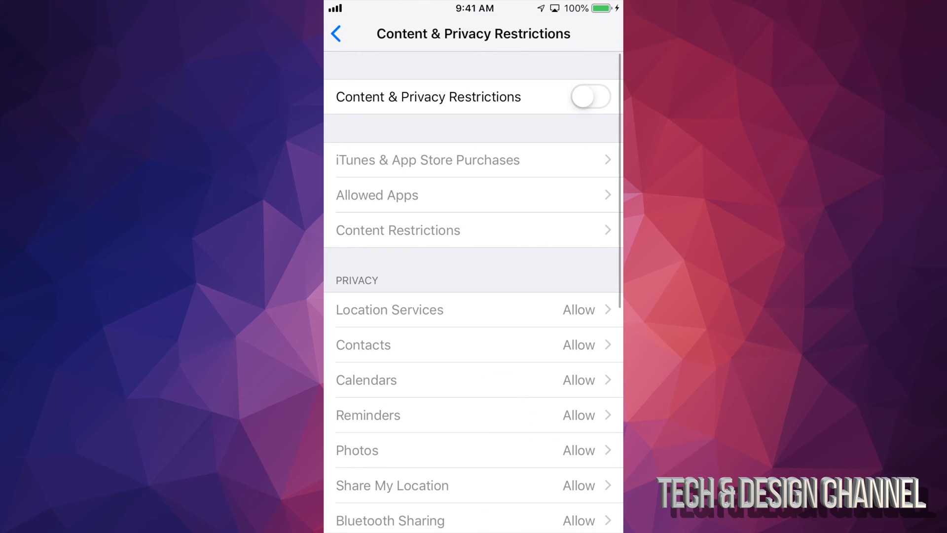
- Enable Content & Privacy Restrictions and set installing apps and in-app purchases to Don't Allow
{"action": "left_click", "coordinate": [590, 97]}
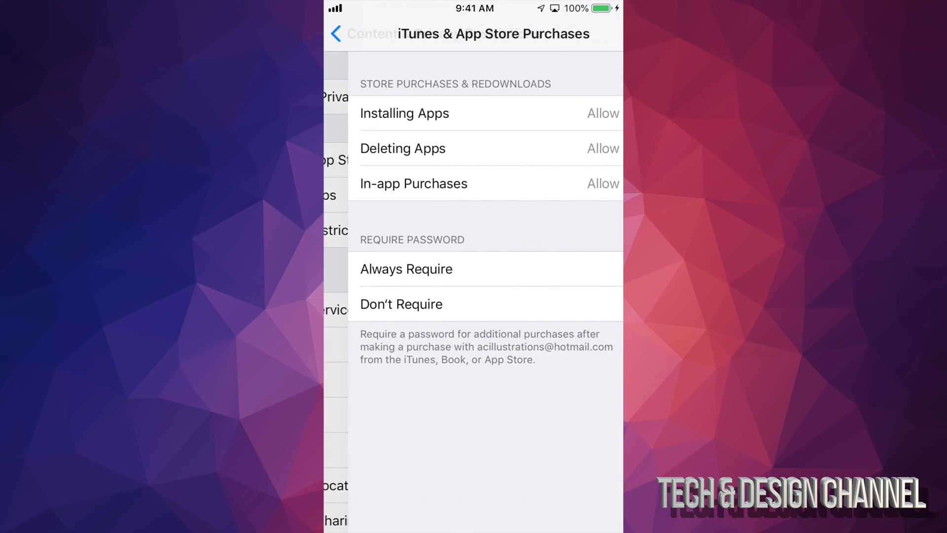
{"action": "left_click", "coordinate": [400, 303]}
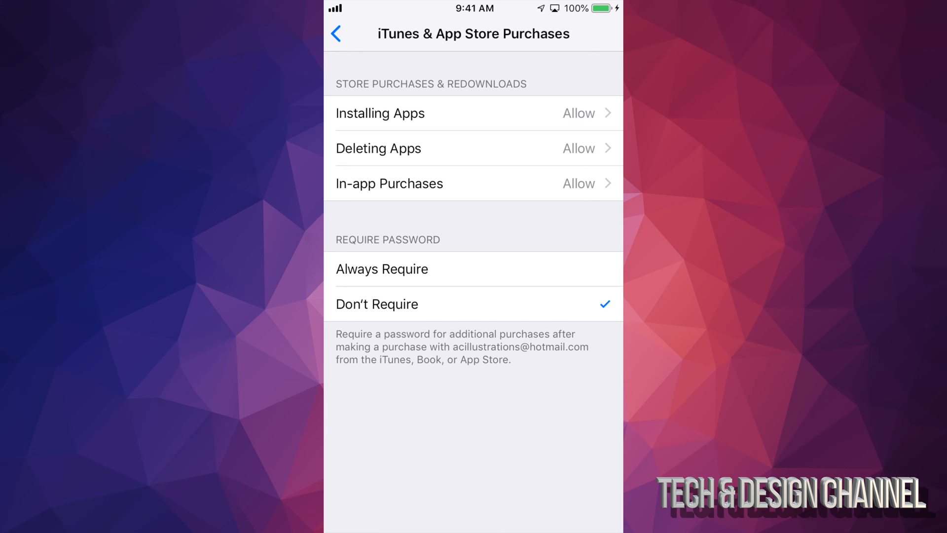
{"action": "left_click", "coordinate": [380, 113]}
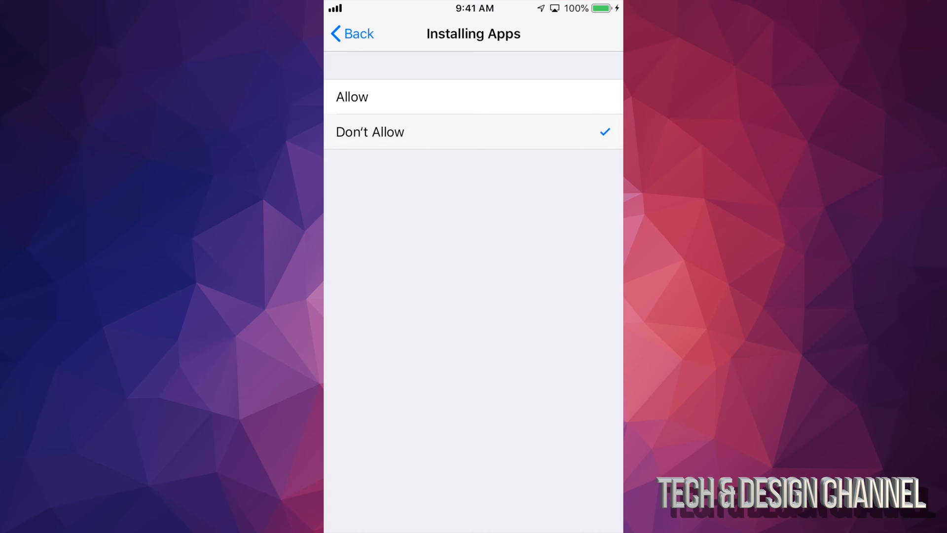
{"action": "left_click", "coordinate": [351, 33]}
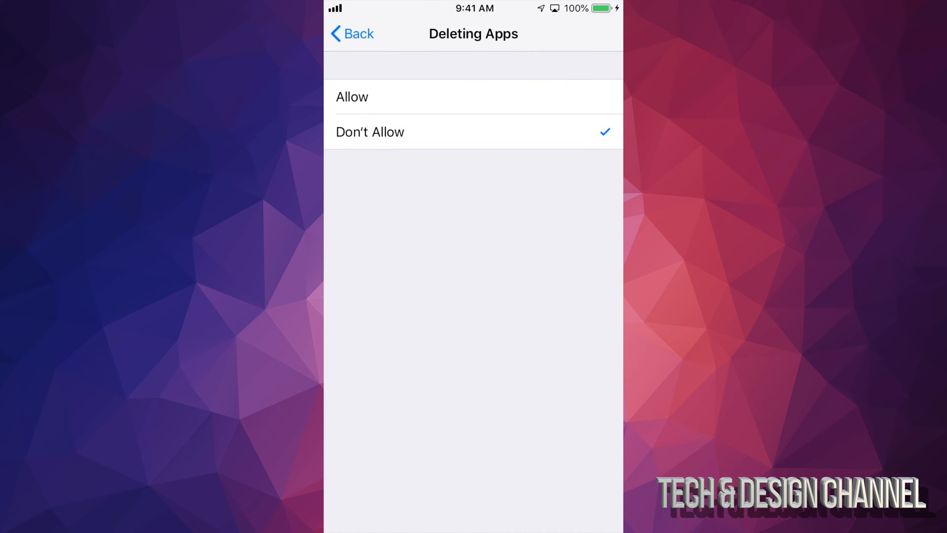
{"action": "left_click", "coordinate": [351, 34]}
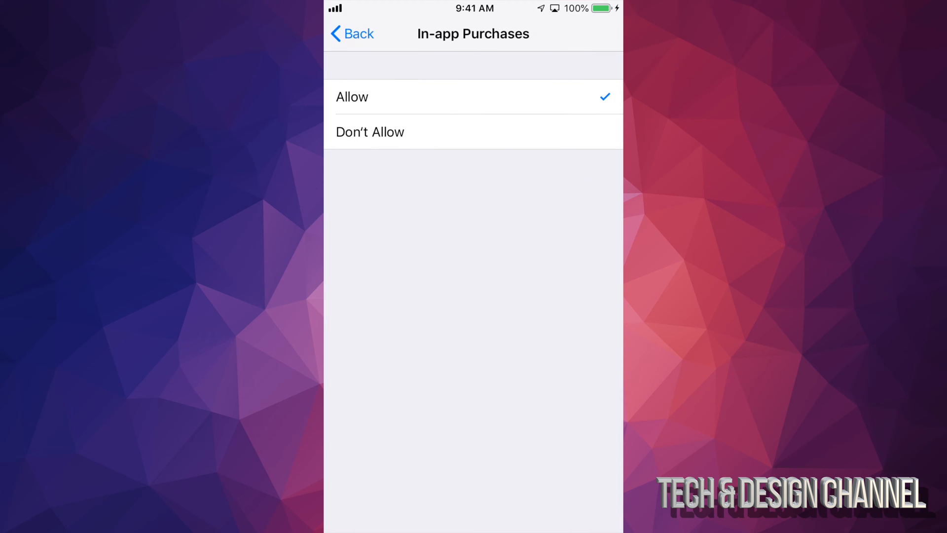
{"action": "left_click", "coordinate": [351, 33]}
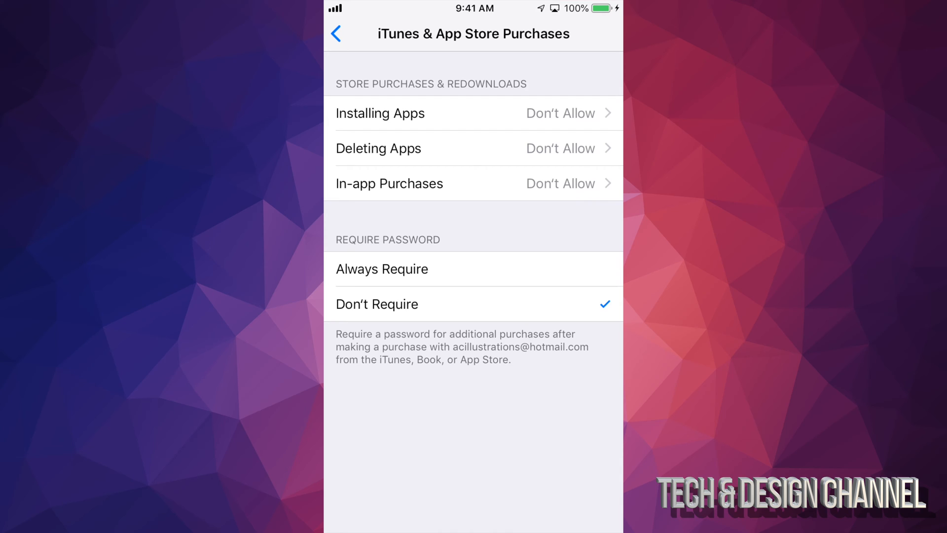
- Leave purchases at Don't Require a password and return to Content & Privacy Restrictions
{"action": "left_click", "coordinate": [381, 268]}
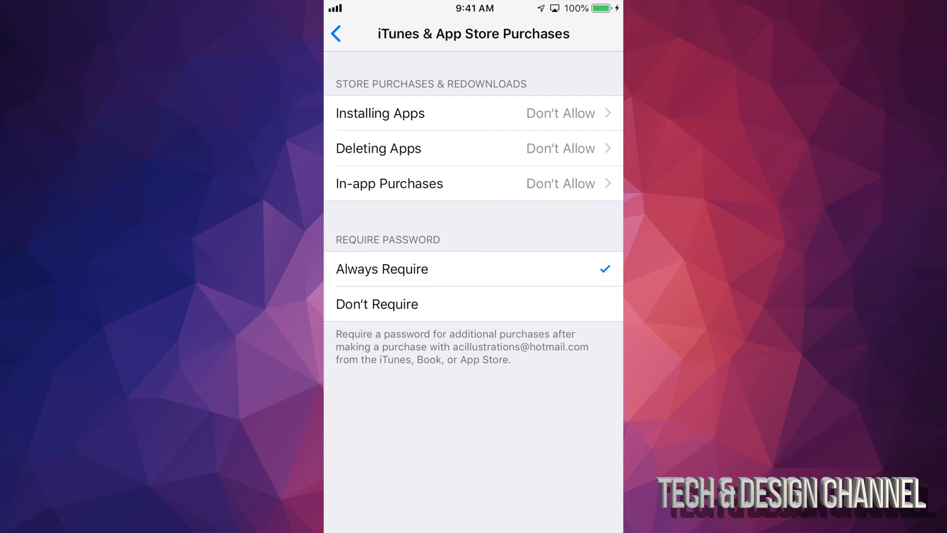
{"action": "left_click", "coordinate": [377, 304]}
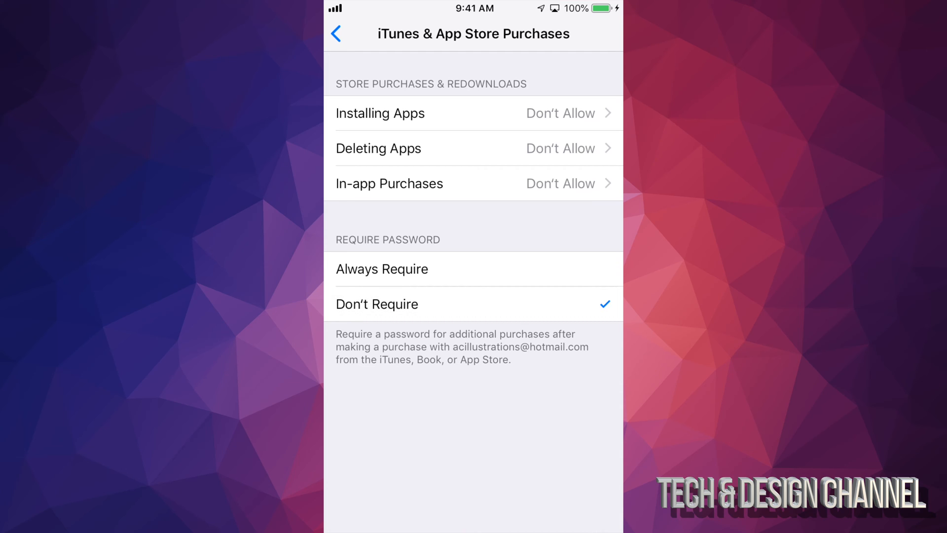
{"action": "left_click", "coordinate": [336, 33]}
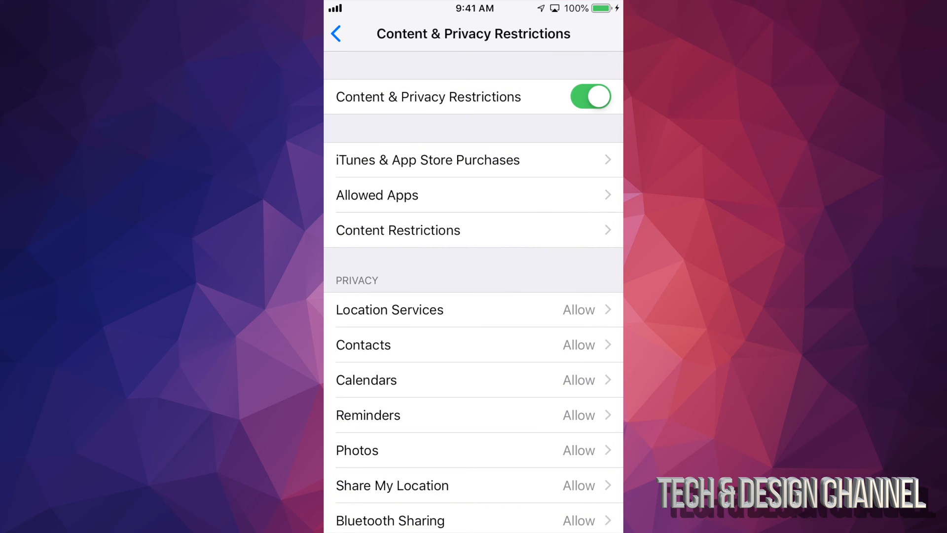
{"action": "scroll", "scroll_direction": "down", "scroll_amount": 3}
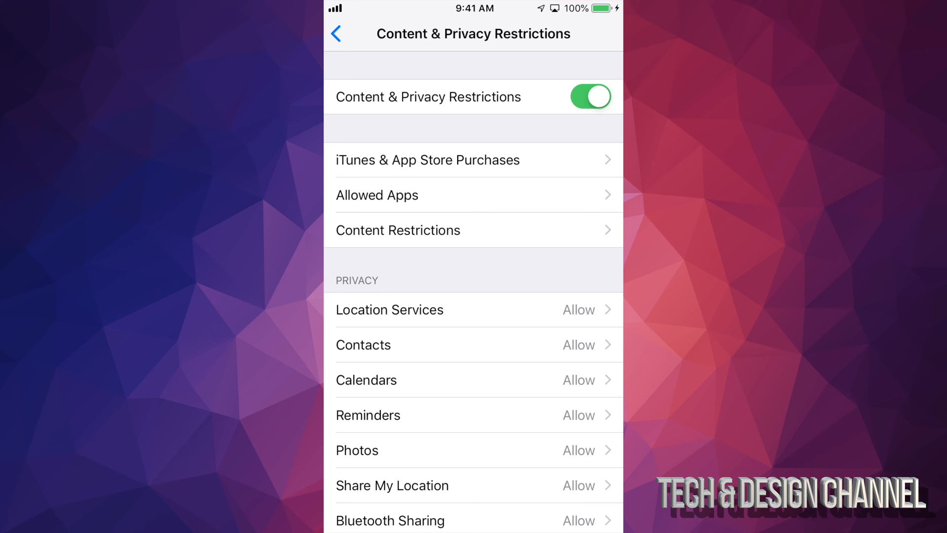
{"action": "left_click", "coordinate": [377, 195]}
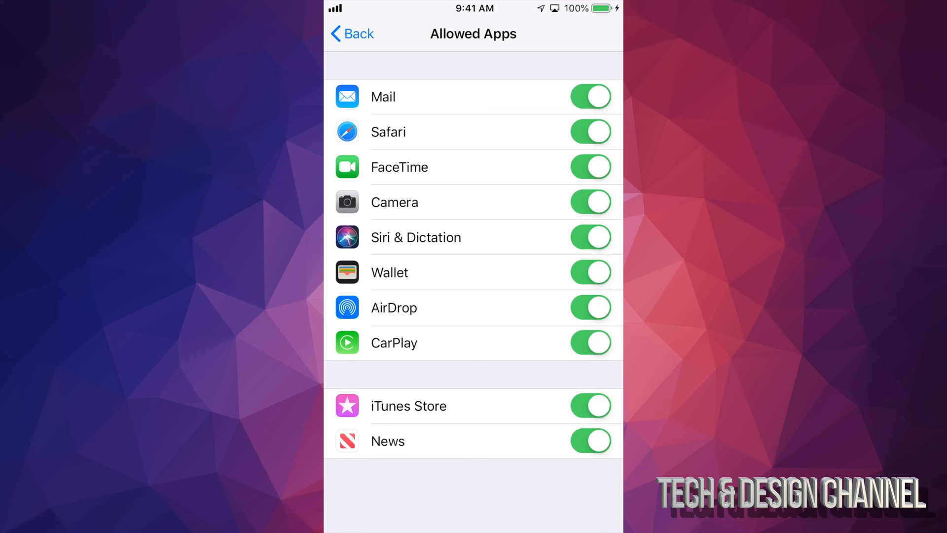
{"action": "left_click", "coordinate": [351, 34]}
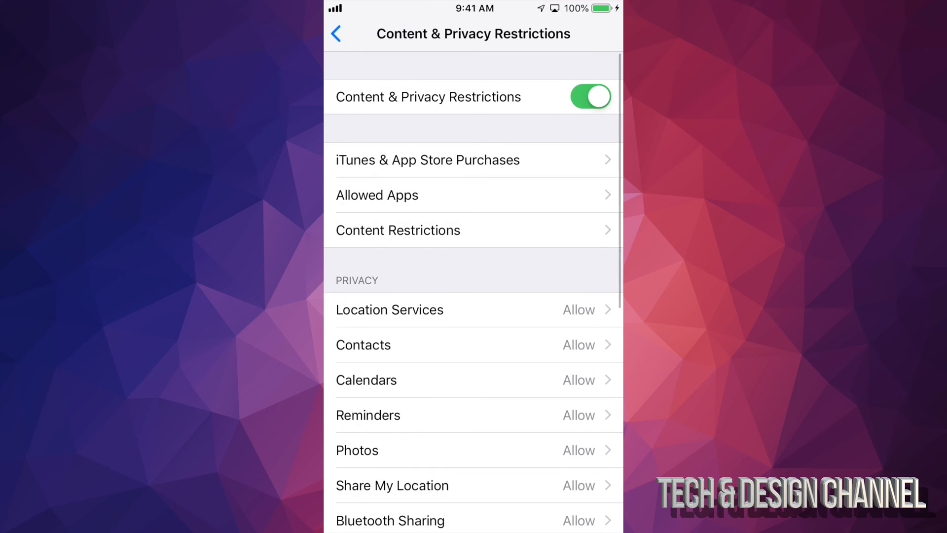
{"action": "scroll", "scroll_direction": "down", "scroll_amount": 3}
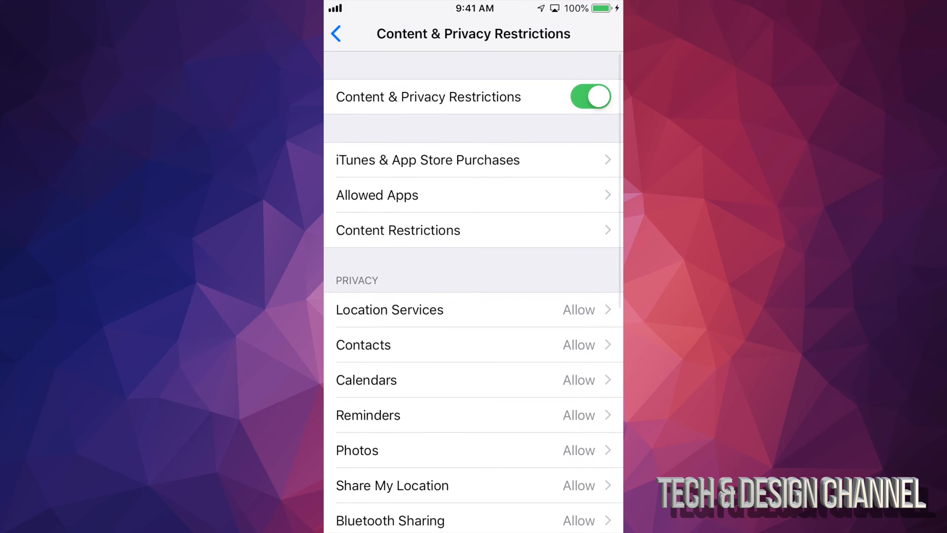
{"action": "left_click", "coordinate": [335, 34]}
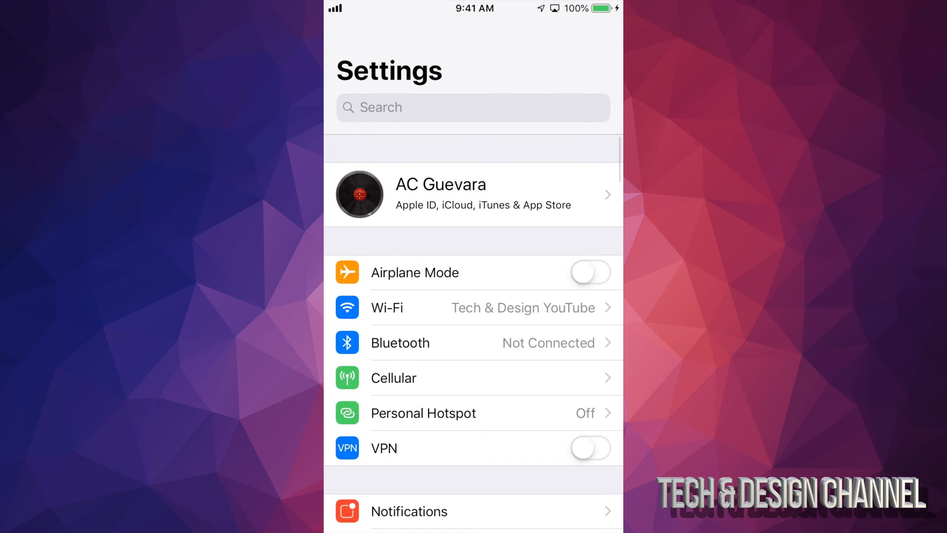
- Scroll the main Settings list down until the Screen Time row is visible
{"action": "scroll", "scroll_direction": "down", "scroll_amount": 3}
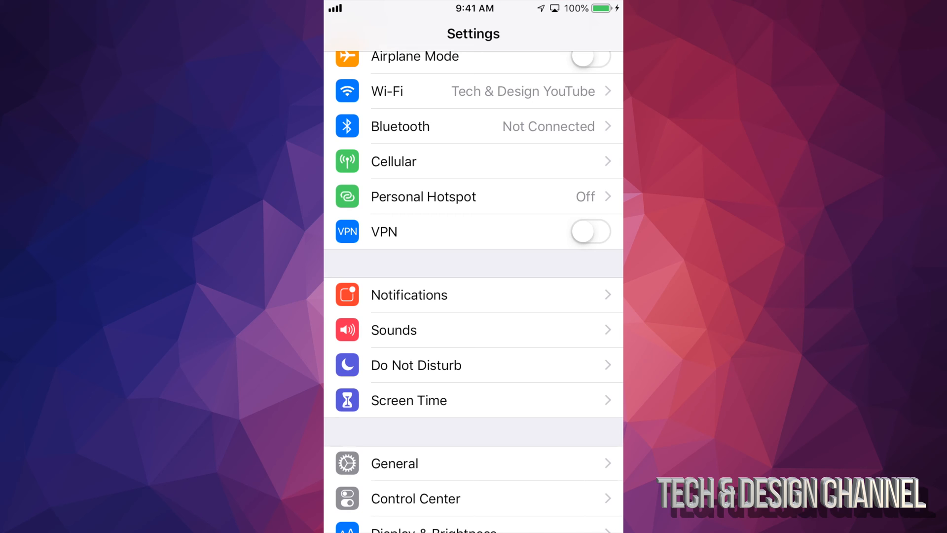
- In iTunes & App Store Purchases switch Deleting Apps and In-app Purchases back to Allow, then return to Screen Time
{"action": "left_click", "coordinate": [408, 399]}
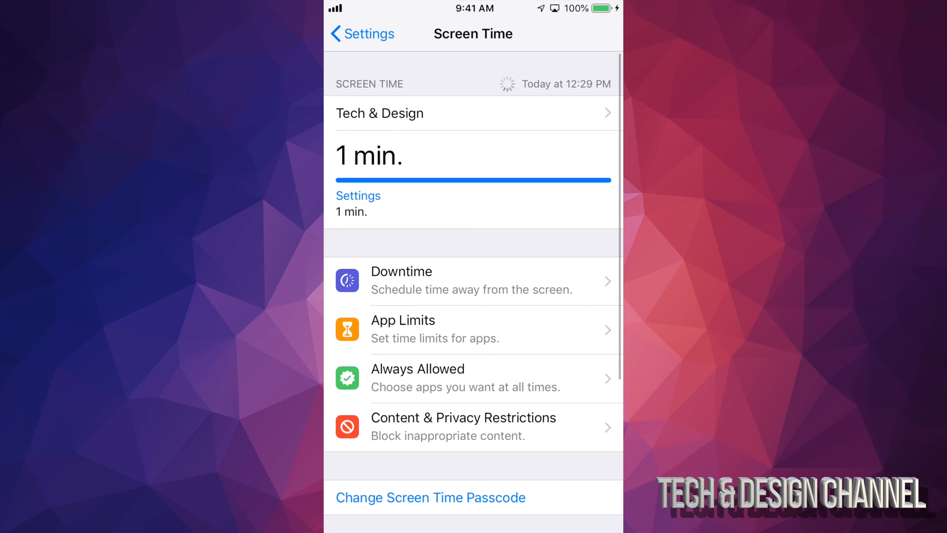
{"action": "left_click", "coordinate": [430, 497]}
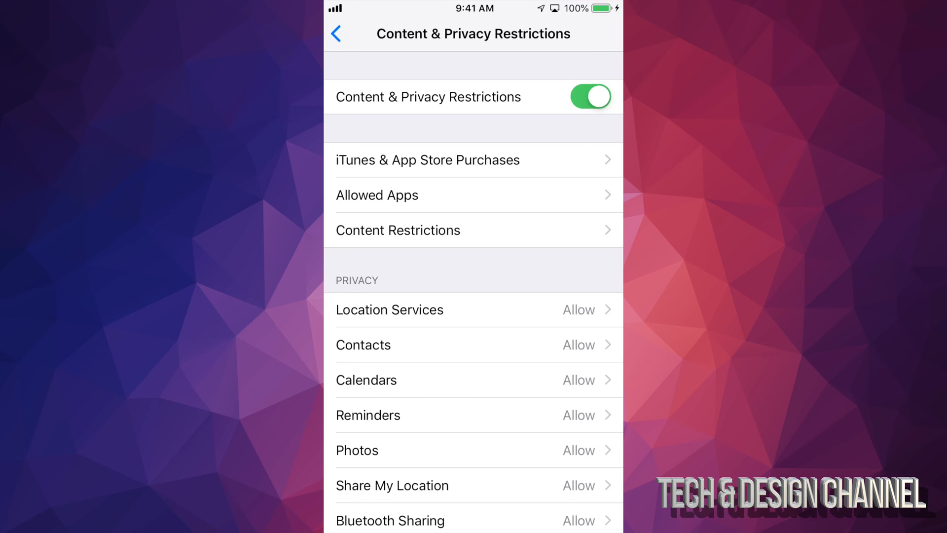
{"action": "left_click", "coordinate": [427, 160]}
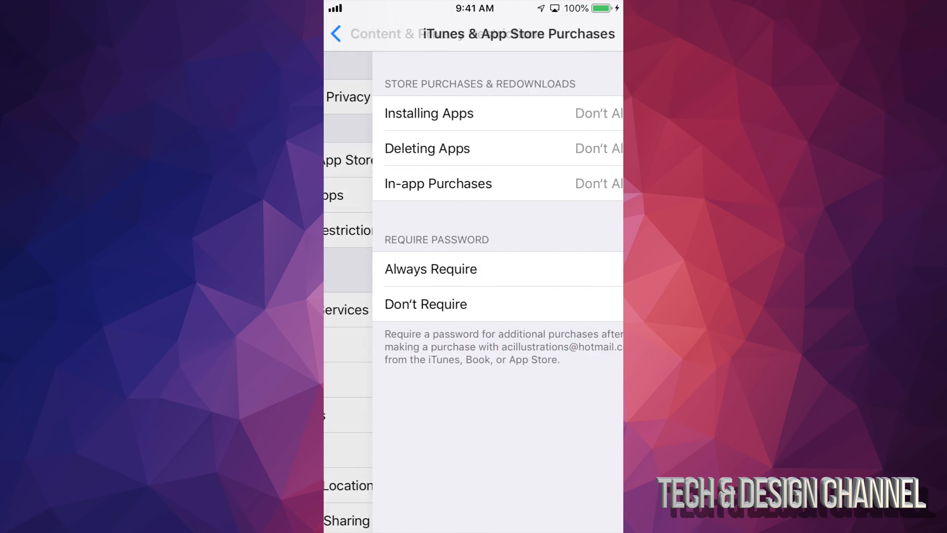
{"action": "left_click", "coordinate": [429, 113]}
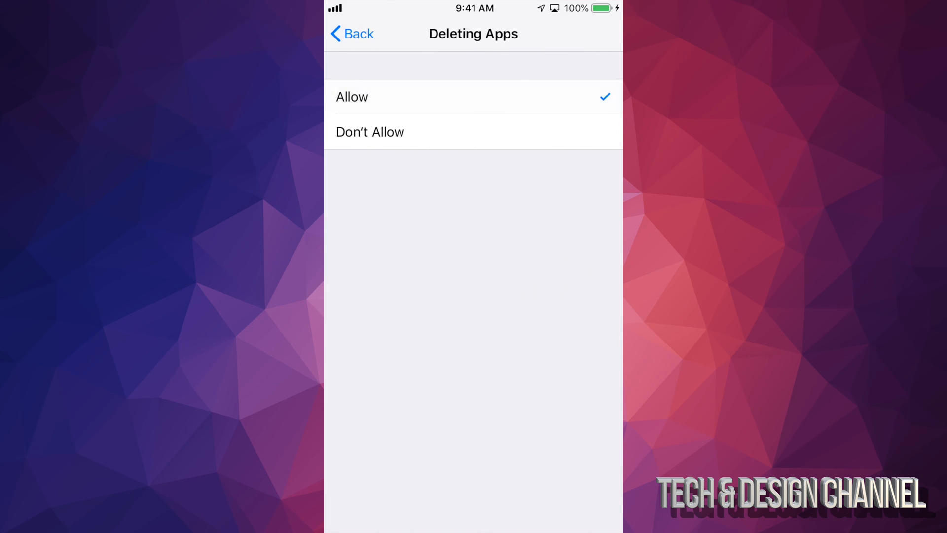
{"action": "left_click", "coordinate": [351, 33]}
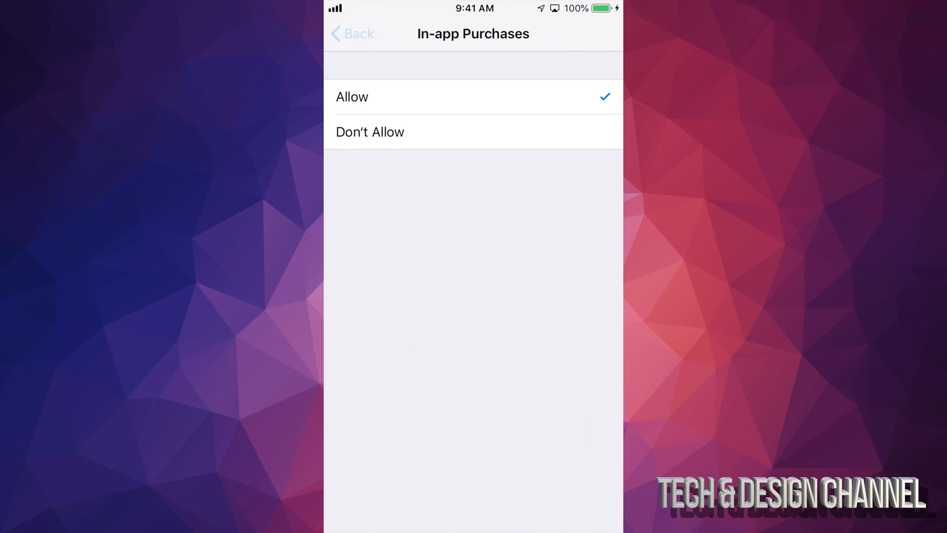
{"action": "left_click", "coordinate": [351, 34]}
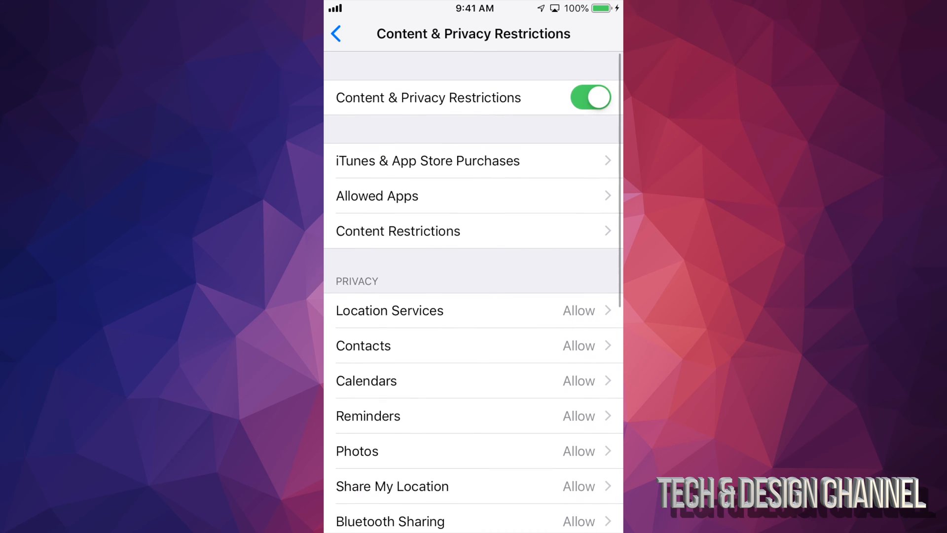
{"action": "left_click", "coordinate": [335, 33]}
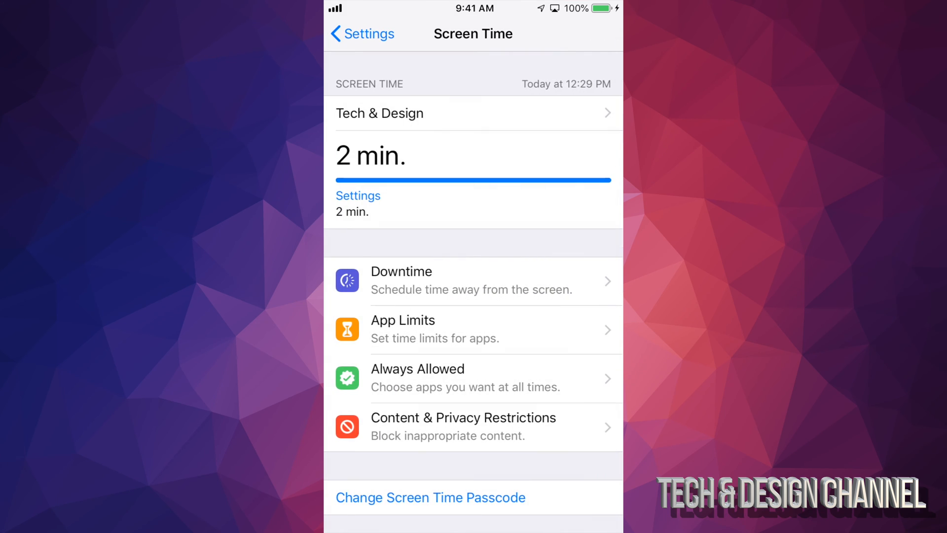
- Turn off Screen Time and go back to the main Settings list
{"action": "scroll", "scroll_direction": "down", "scroll_amount": 3}
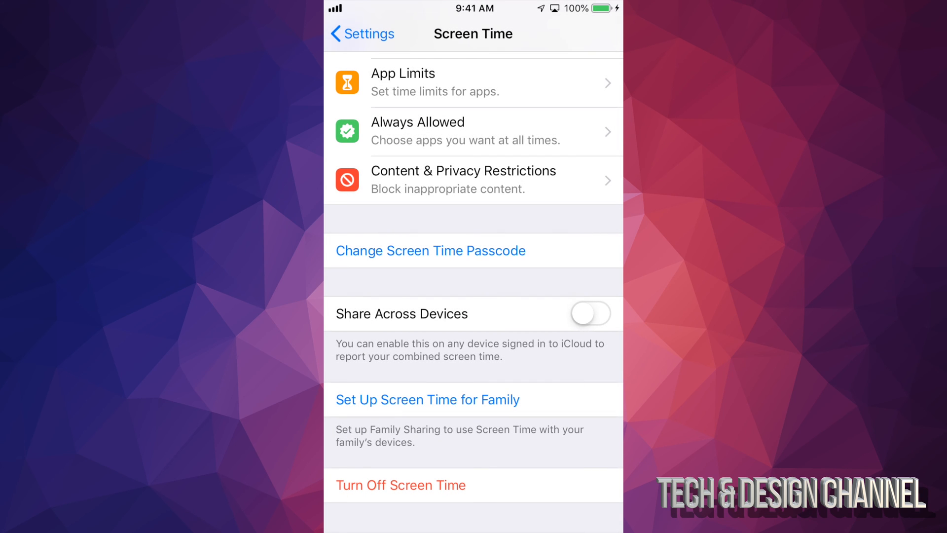
{"action": "left_click", "coordinate": [401, 484]}
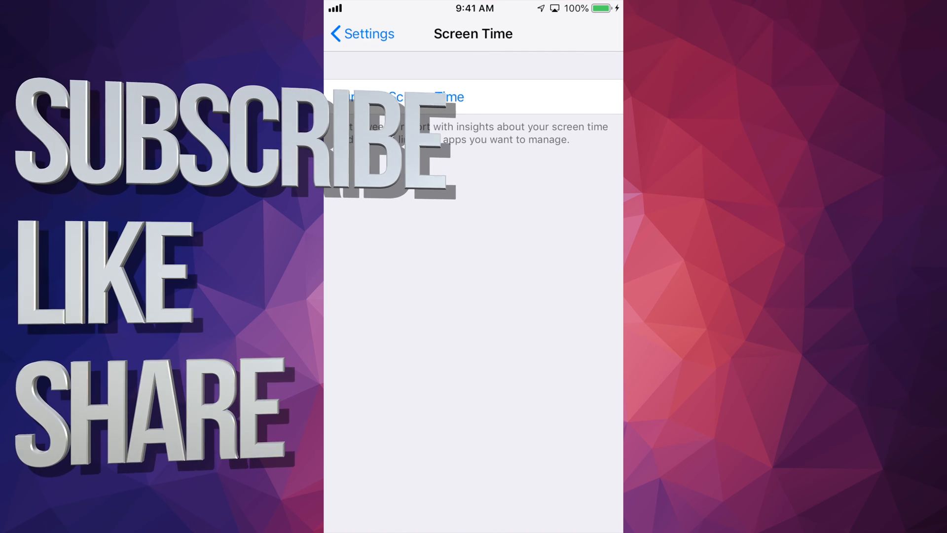
{"action": "left_click", "coordinate": [362, 34]}
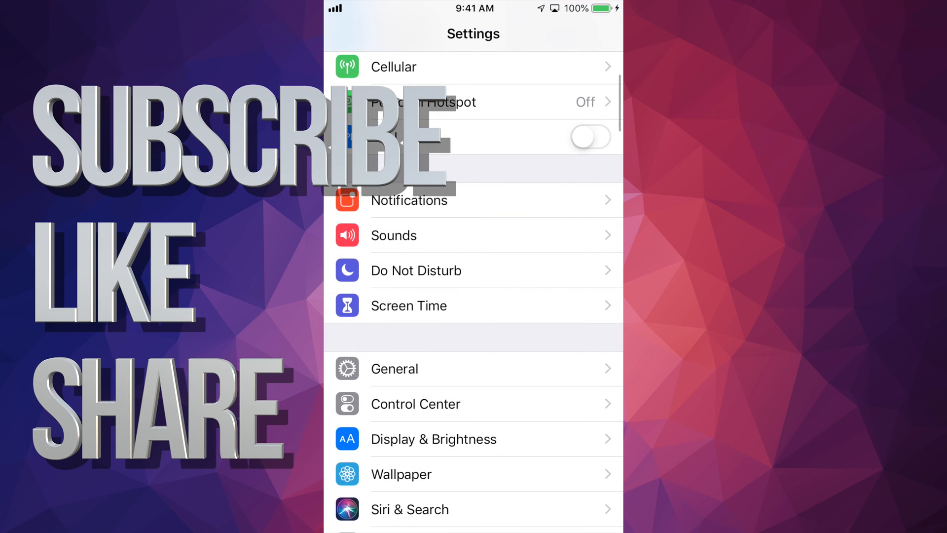